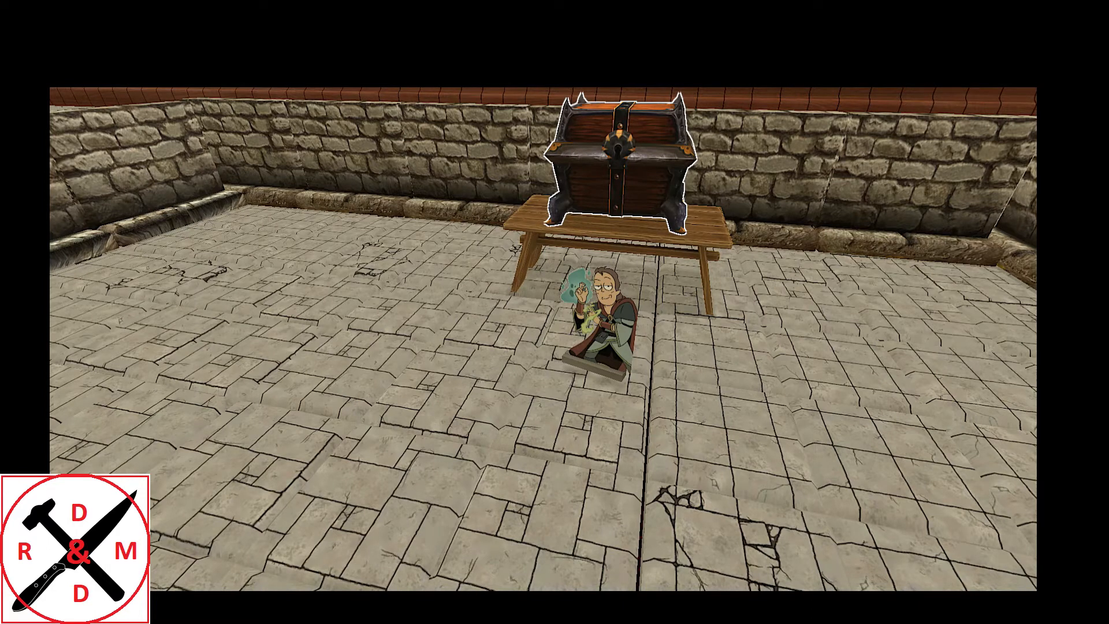
Step: Move the wizard miniature from the chest onto the cracked floor tiles by the low stone wall
left_click(601, 319)
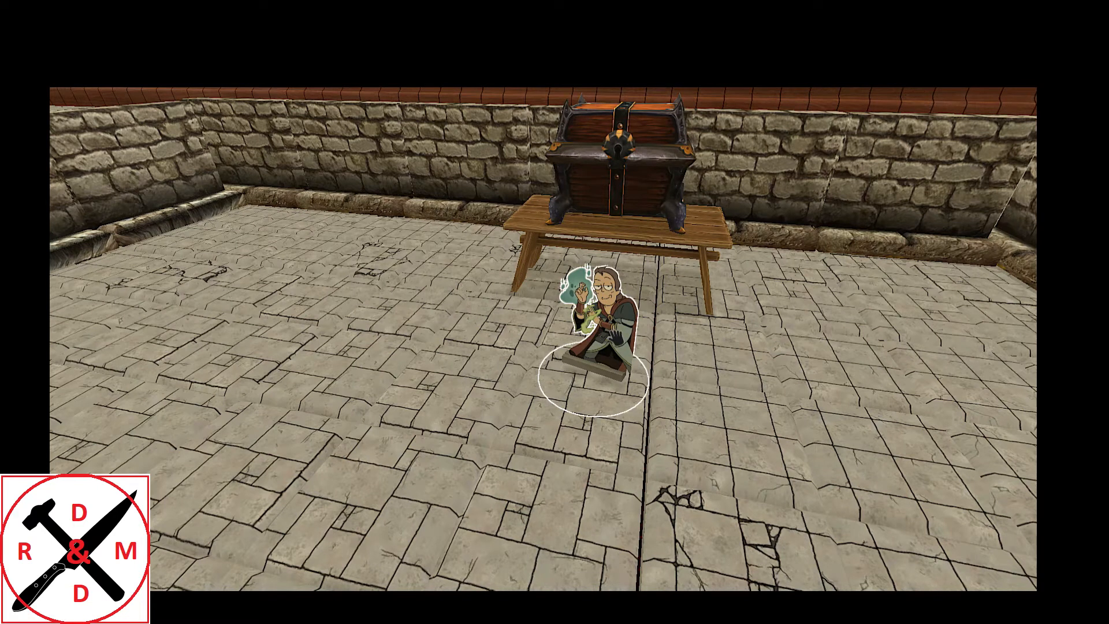
left_click(626, 150)
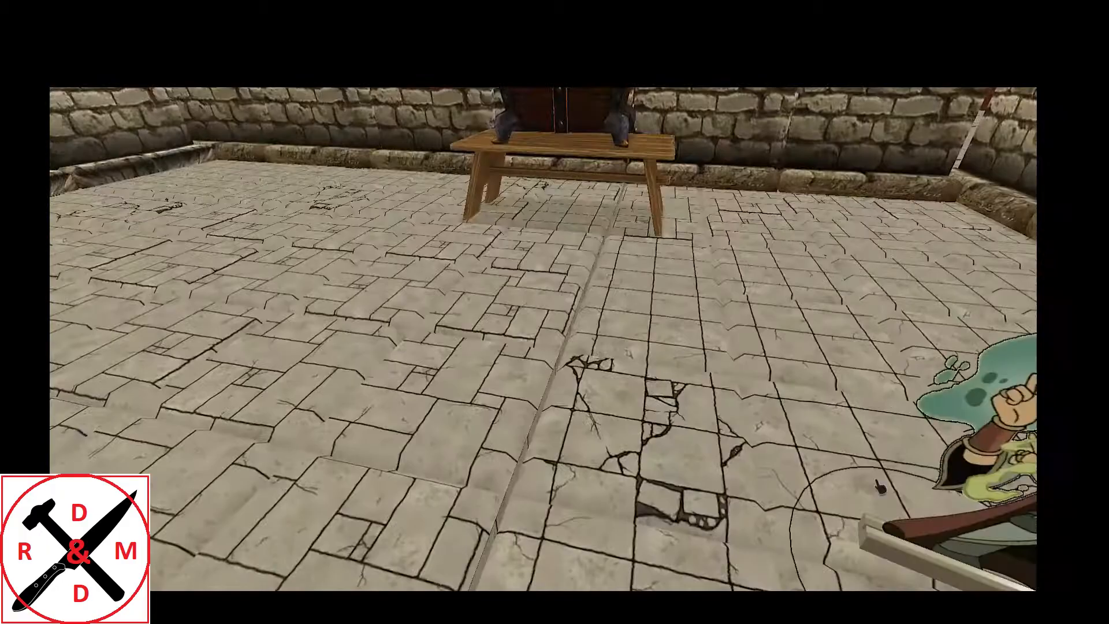
mouse_move(554, 312)
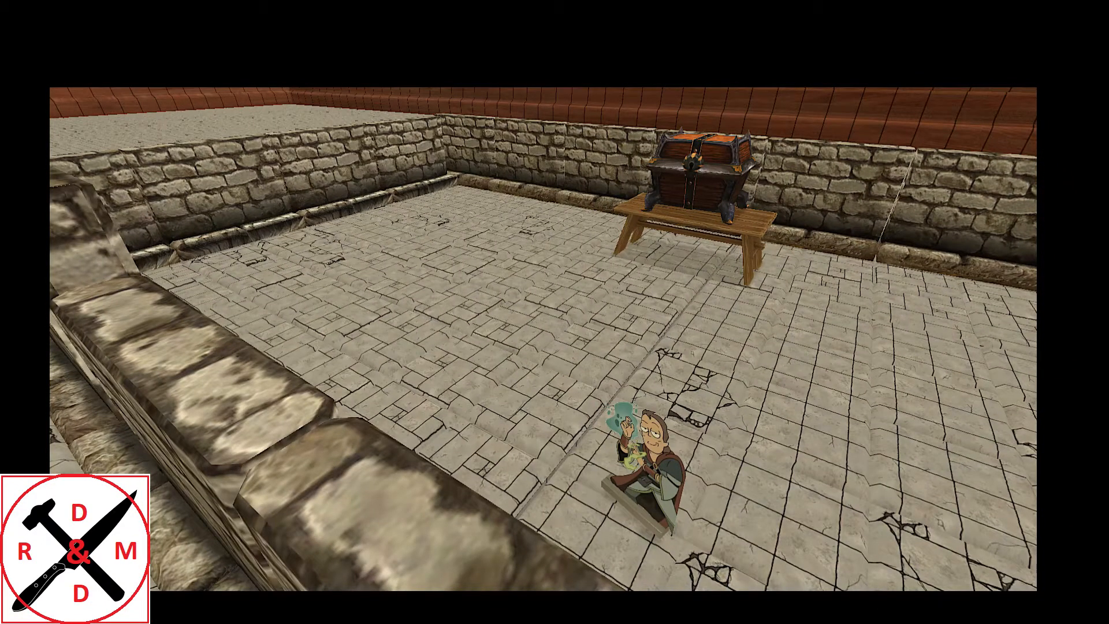
Step: Swing the camera to an overhead view of the walled room with the red and green graffiti
left_click(640, 453)
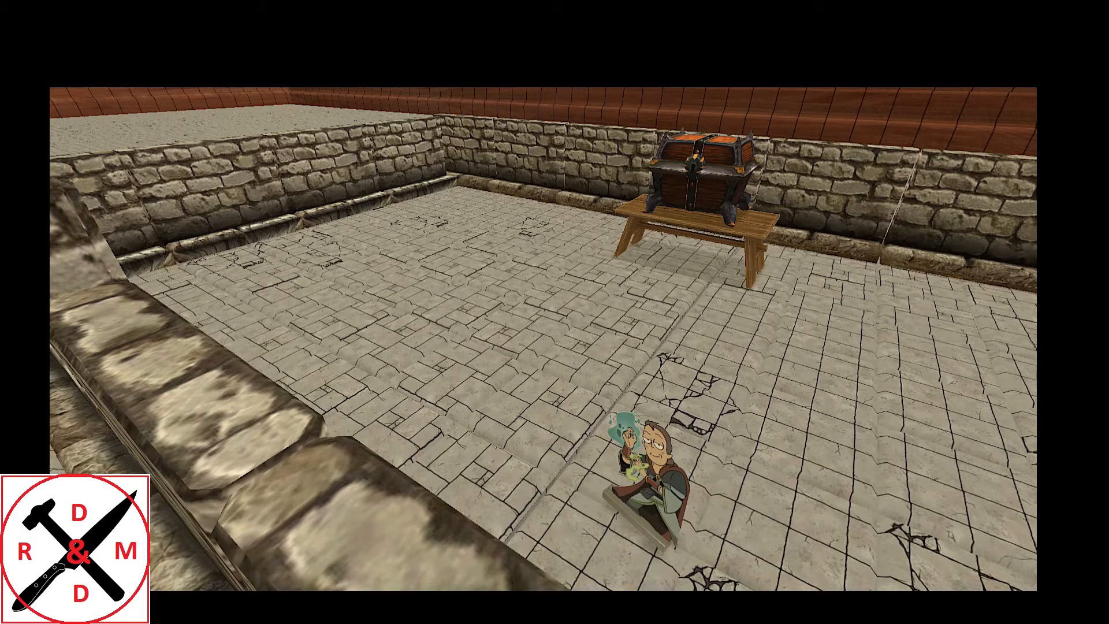
left_click(640, 467)
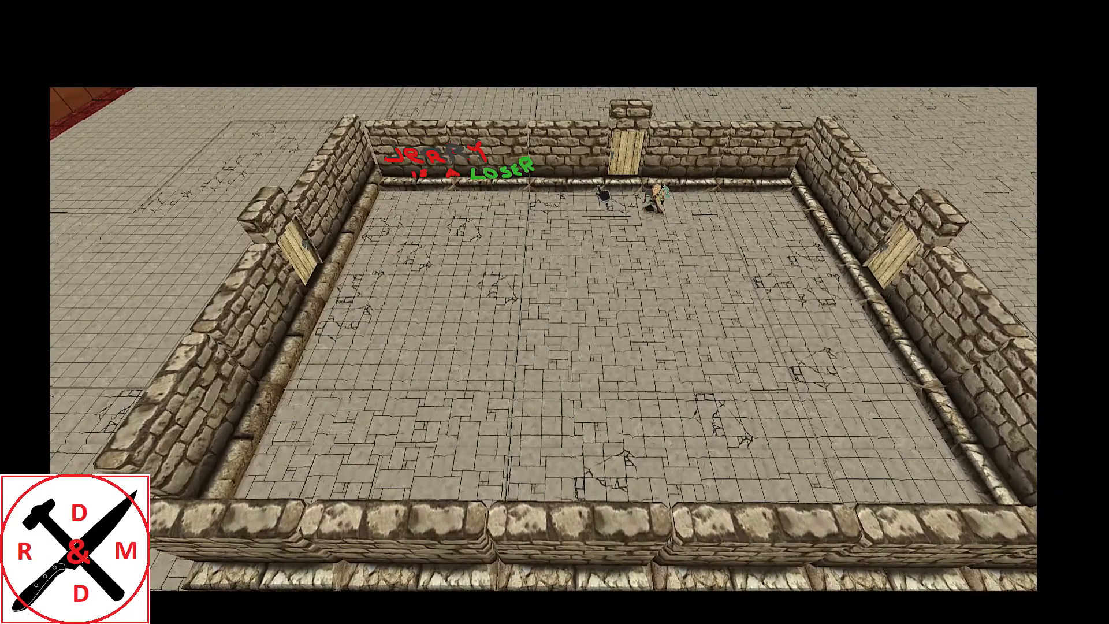
mouse_move(99, 352)
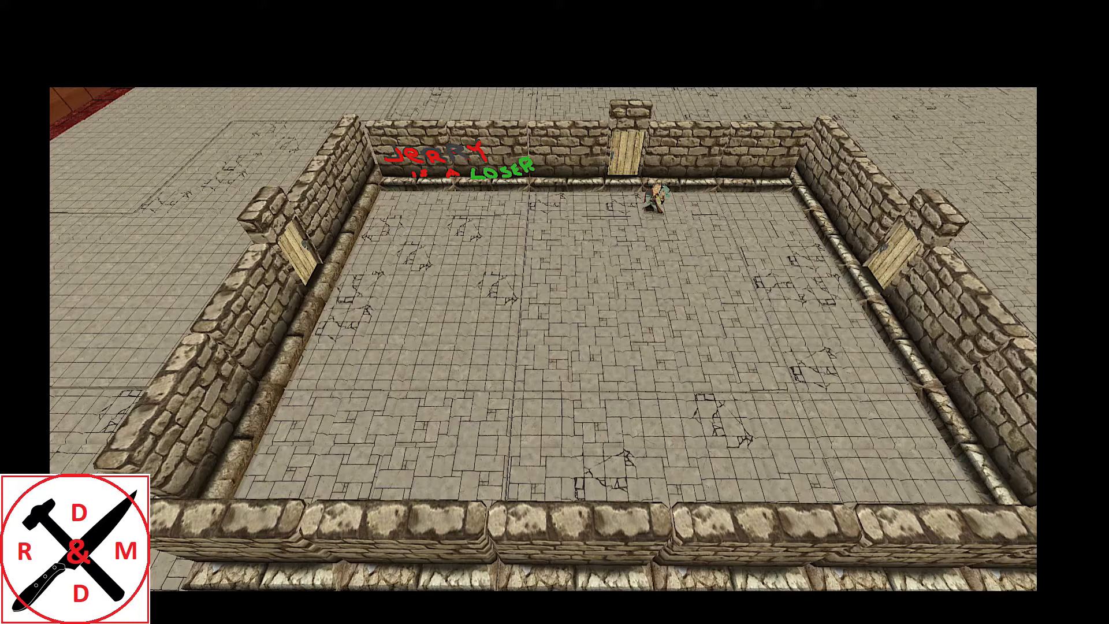
Step: Pan the camera to the blue flagstone corridor with the party standing at its door
left_click(707, 241)
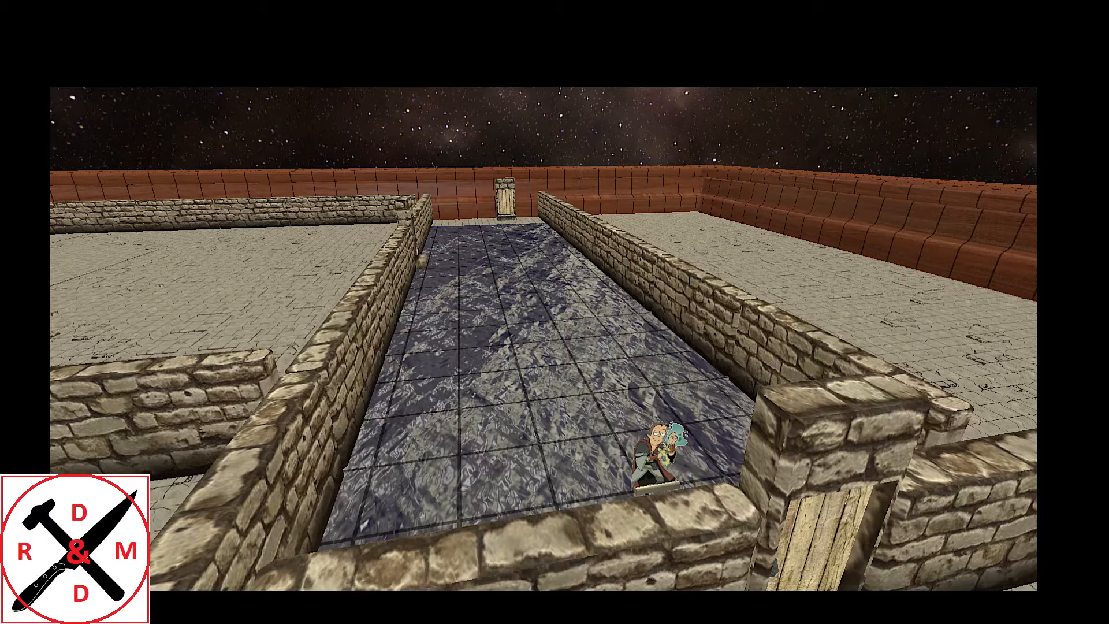
left_click(661, 453)
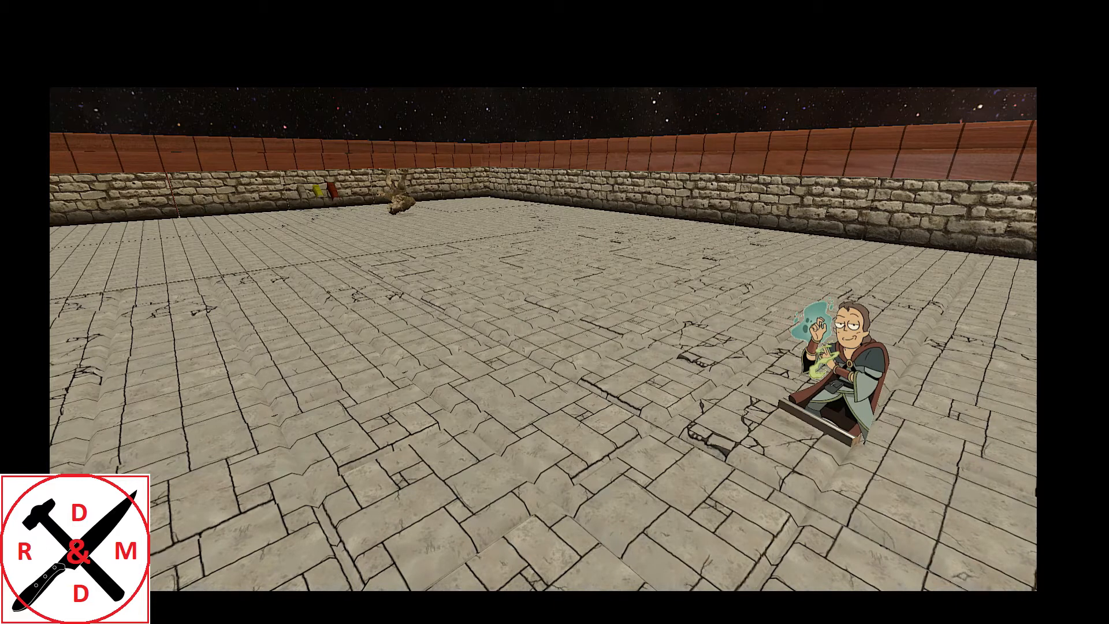
mouse_move(515, 123)
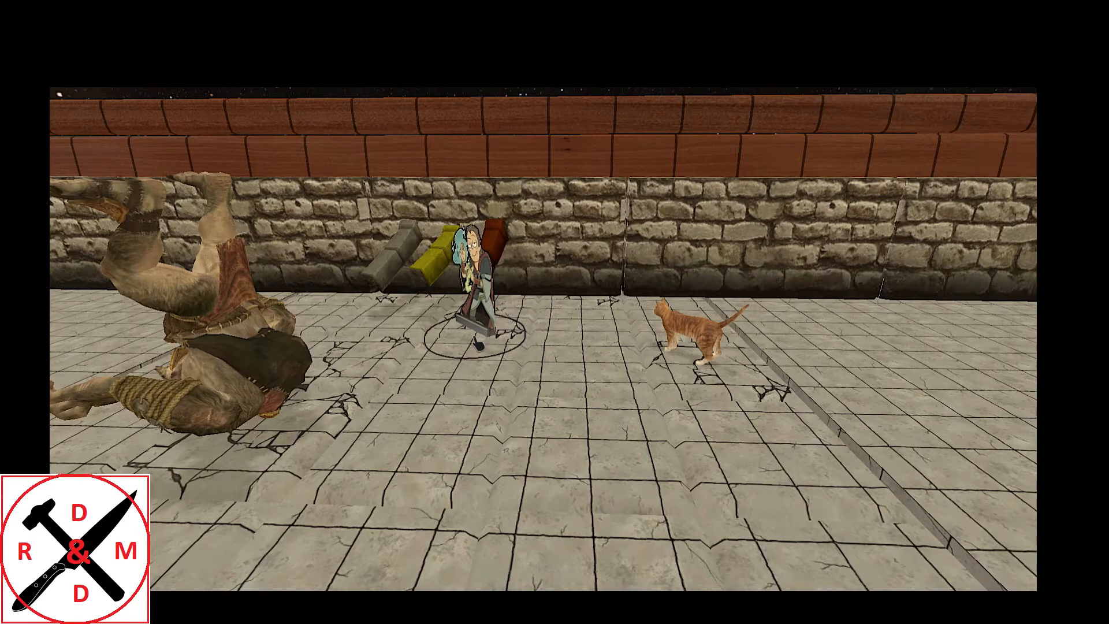
Step: Lift the troll miniature and set it upright beside the wizard and the orange cat
left_click(567, 421)
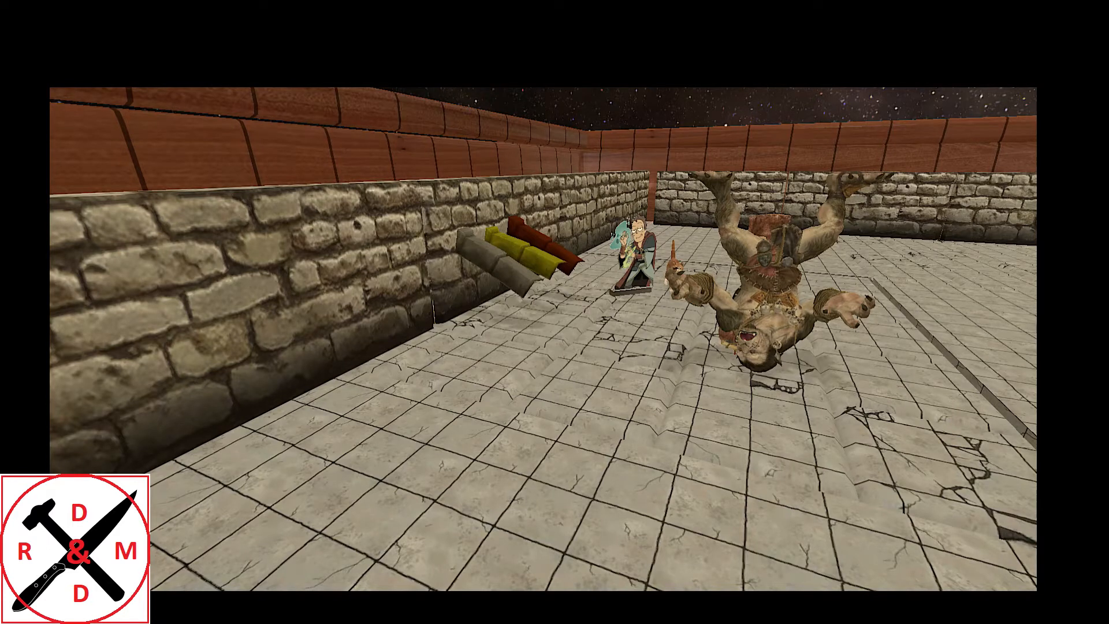
left_click(767, 308)
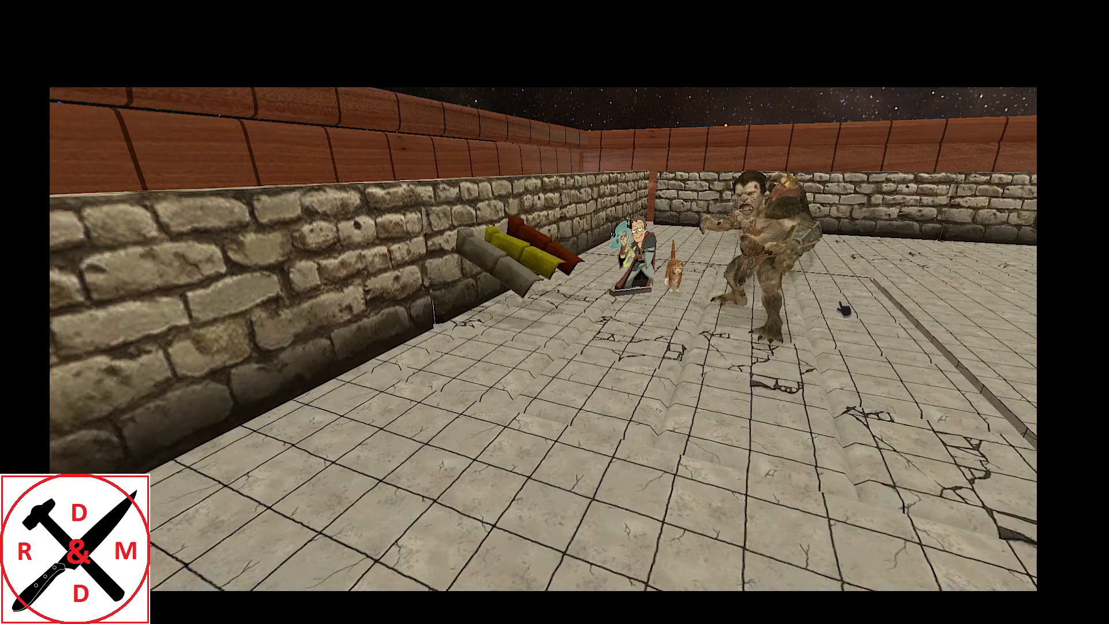
mouse_move(555, 312)
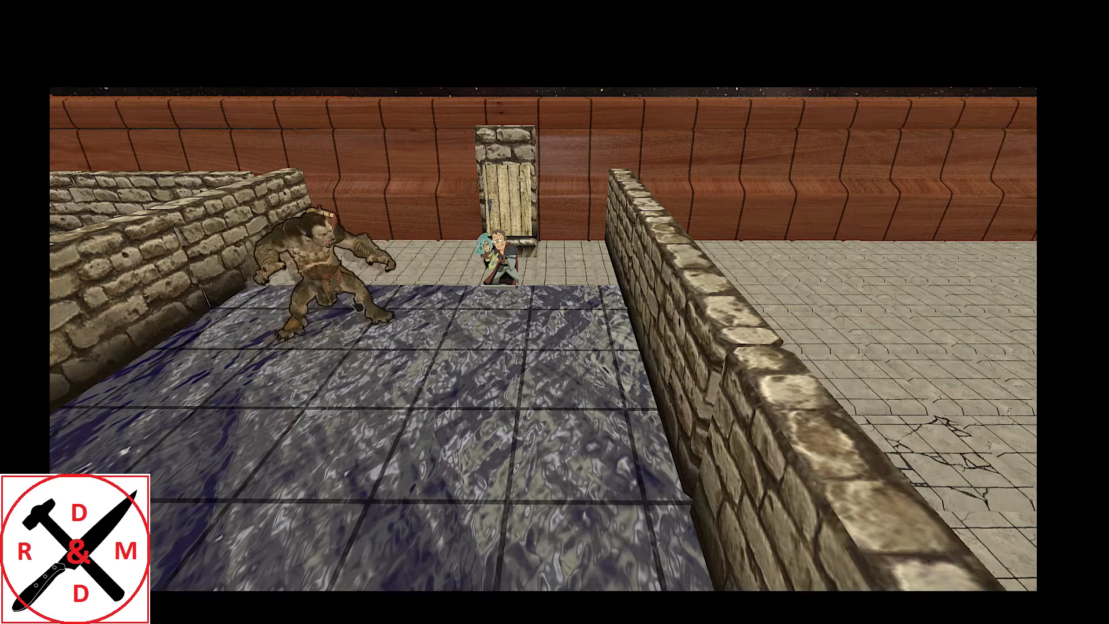
Step: Move the troll and wizard into the blue stone-floored room beside the wooden door
left_click(319, 276)
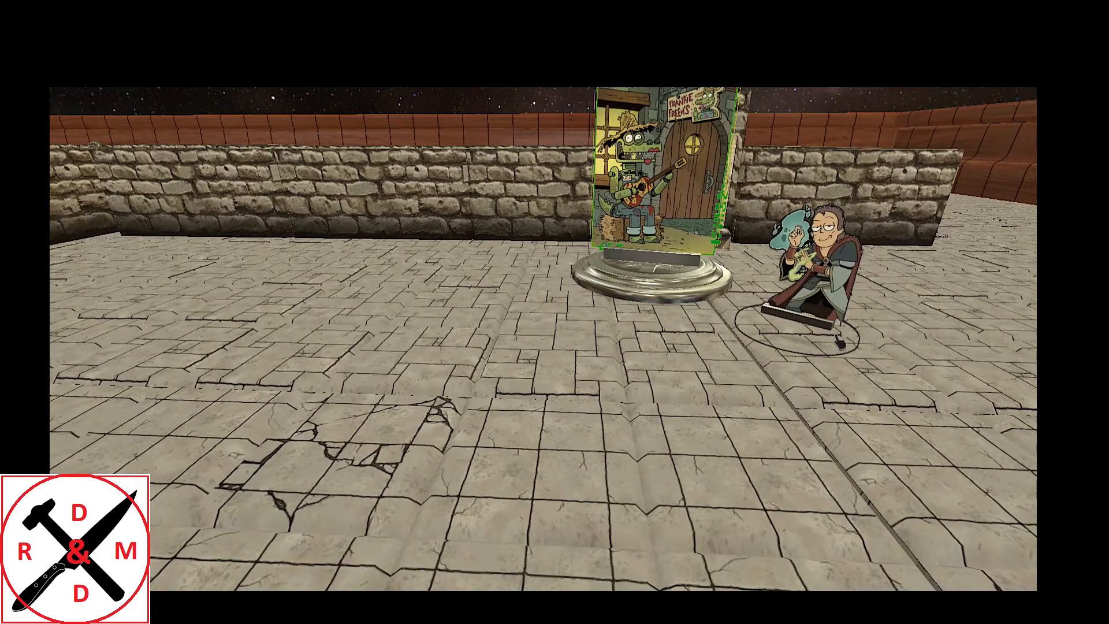
Step: Set the wizard miniature down on the stone floor beside the alligator tavern display
left_click(814, 283)
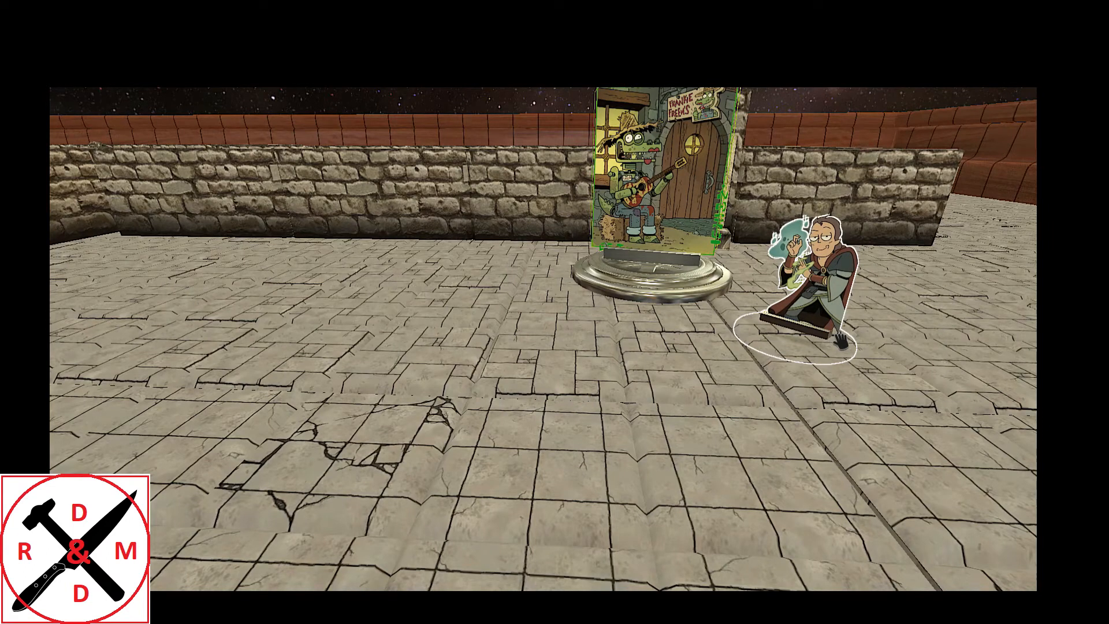